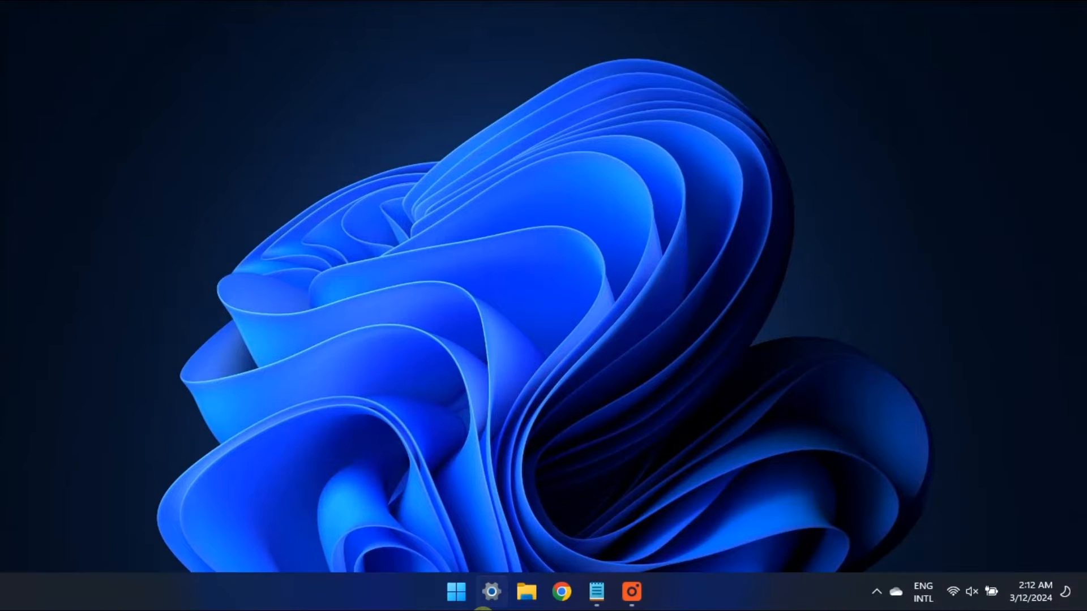
Run the Playing Audio troubleshooter from System > Troubleshoot > Other troubleshooters.
{"action": "left_click", "coordinate": [490, 591]}
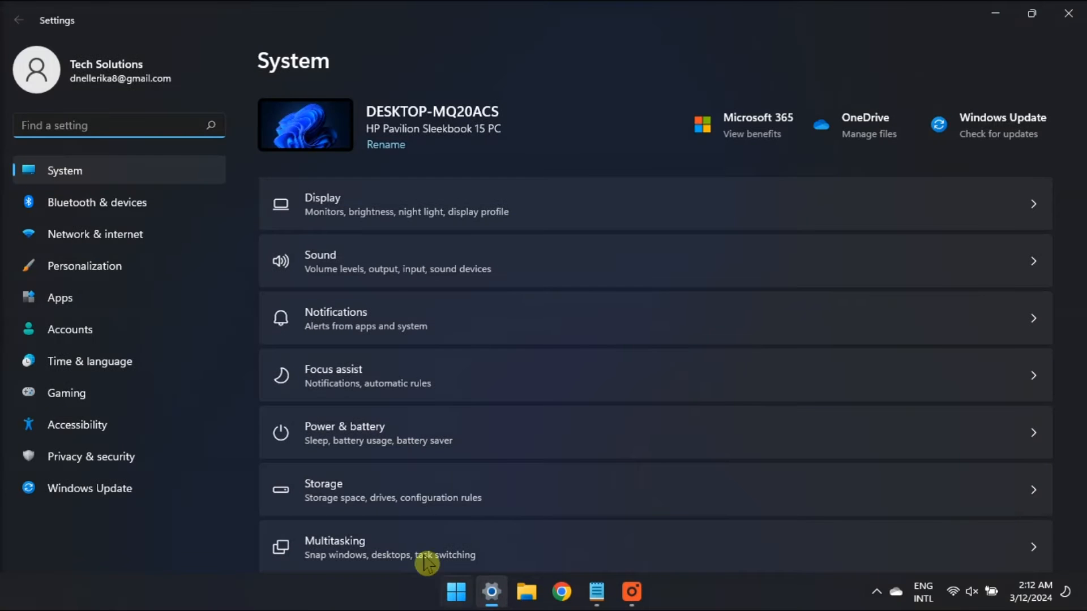
{"action": "scroll", "scroll_direction": "down", "scroll_amount": 3}
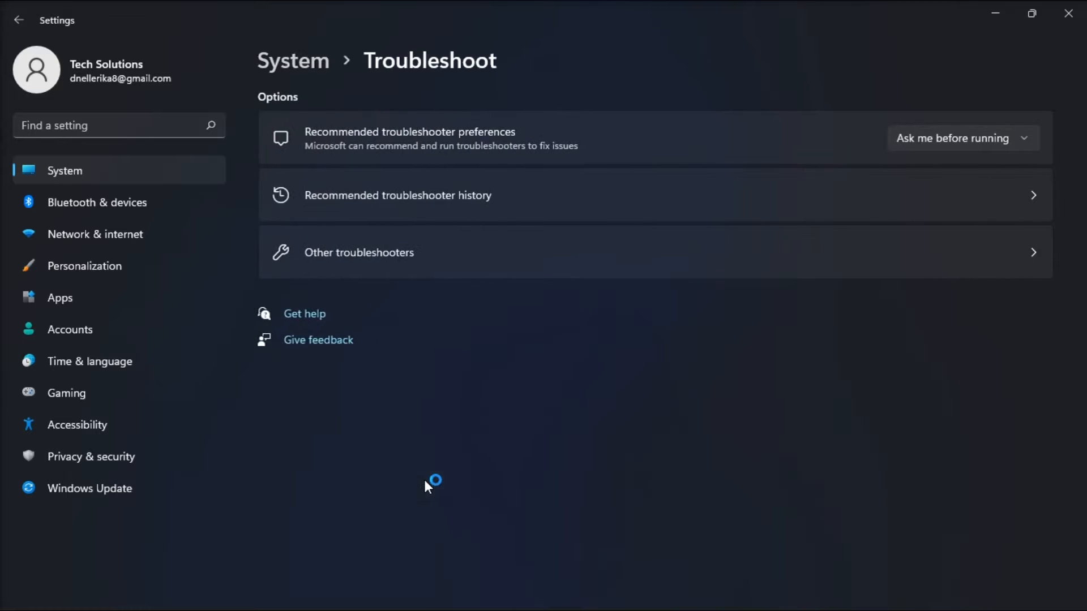
{"action": "left_click", "coordinate": [358, 253]}
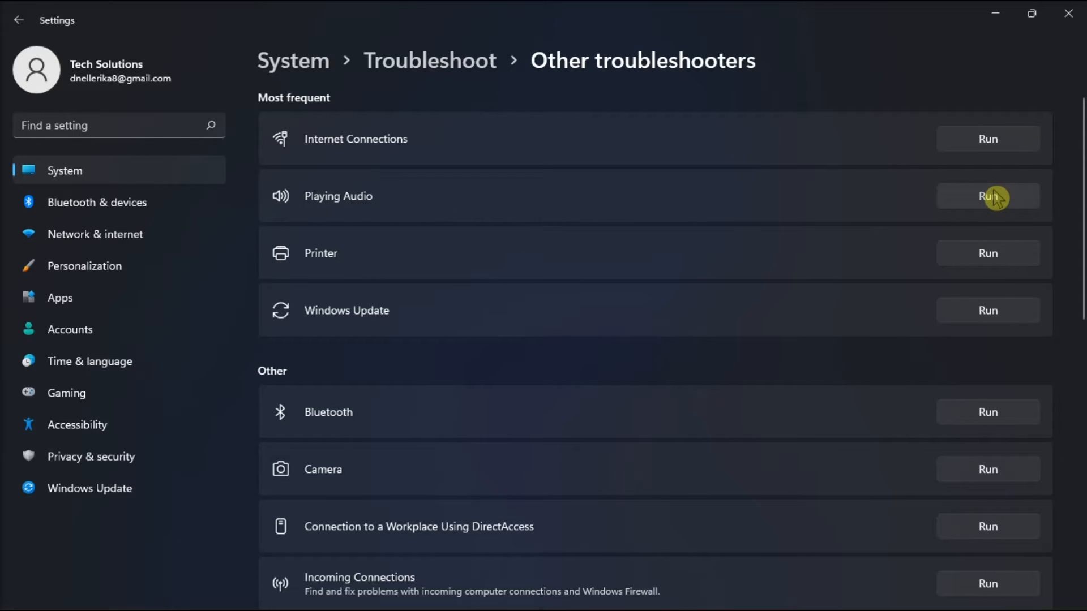
{"action": "left_click", "coordinate": [987, 195]}
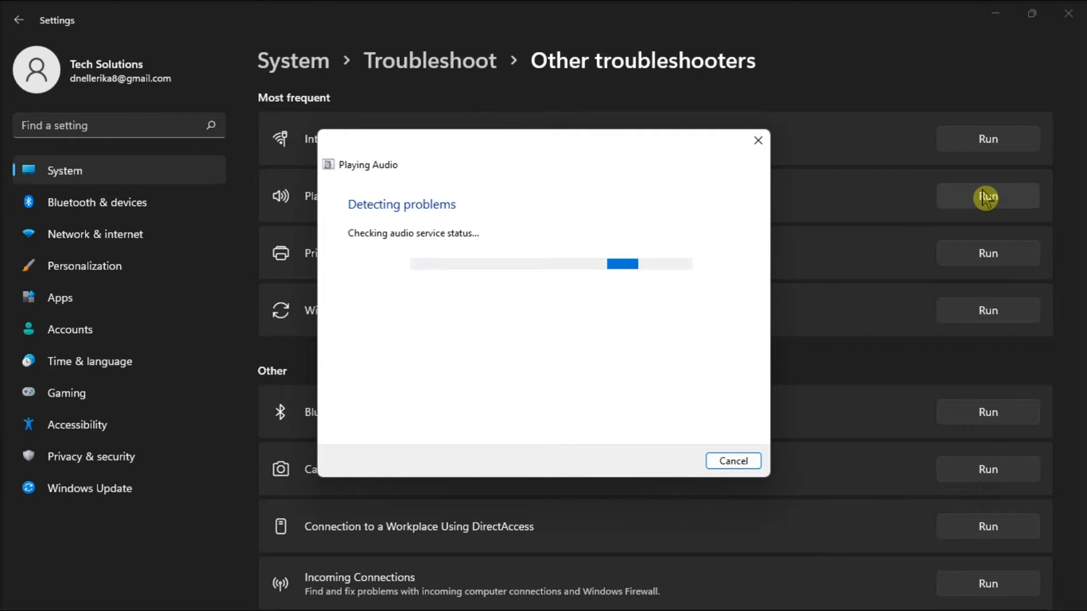
{"action": "left_click", "coordinate": [464, 605]}
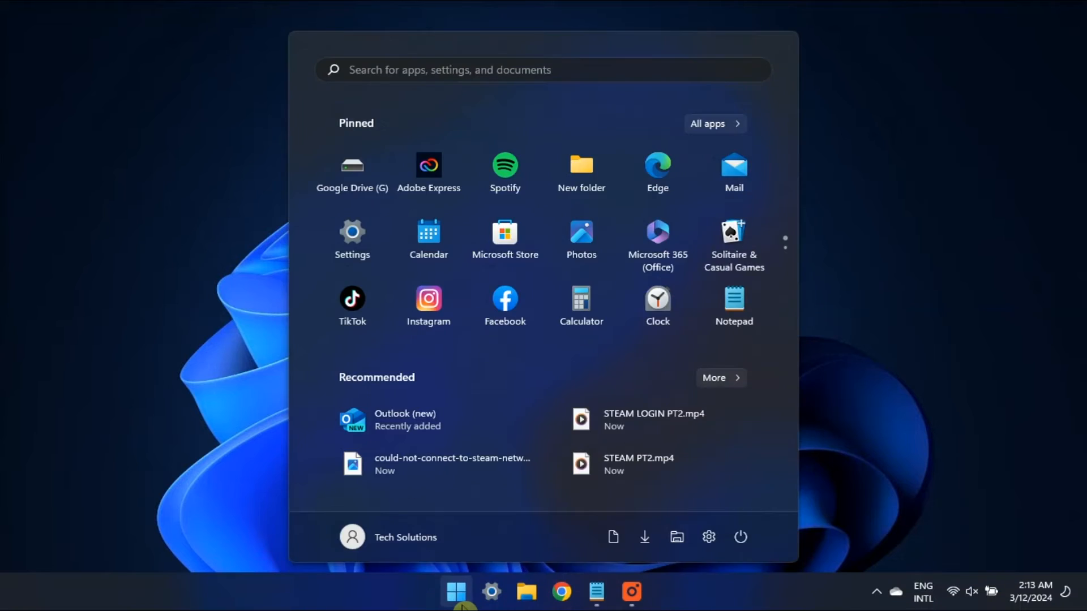
Bring up the Speakers device's Properties from the Sound dialog's Playback list.
{"action": "left_click", "coordinate": [460, 591]}
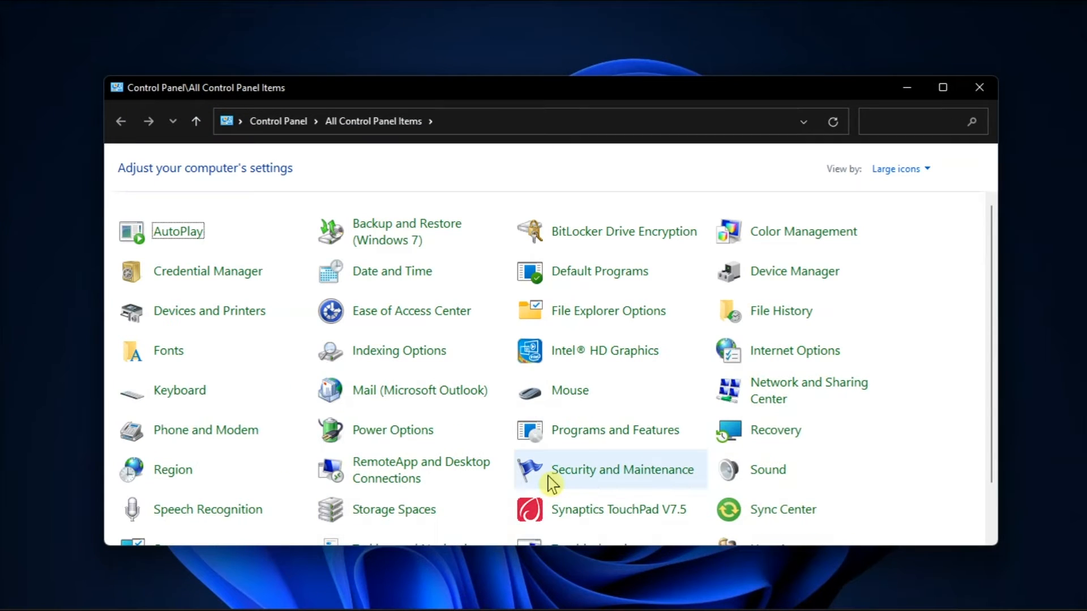
{"action": "double_click", "coordinate": [768, 469]}
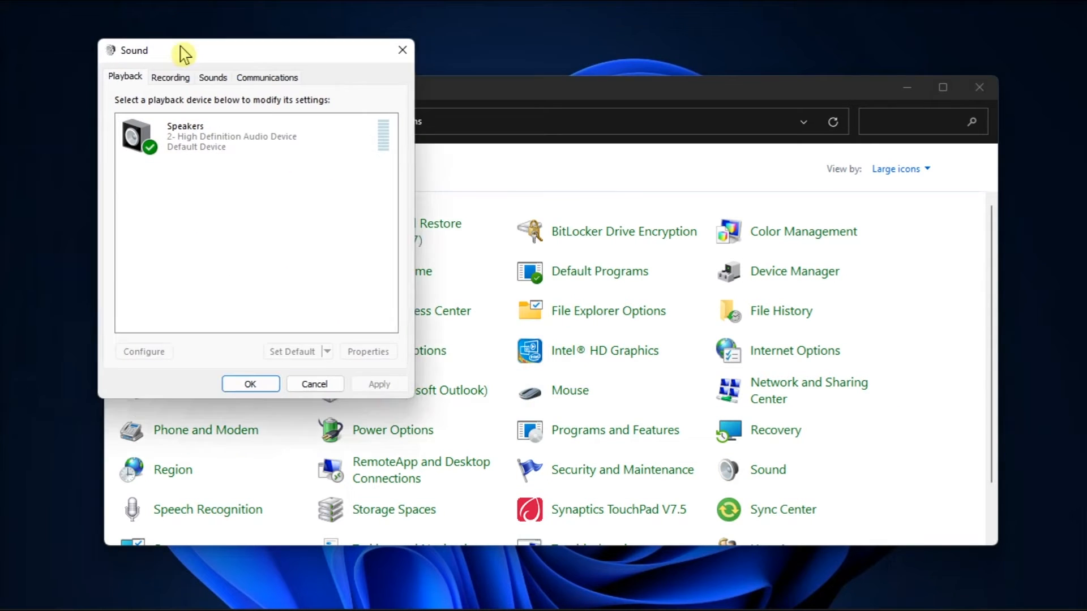
{"action": "left_click_drag", "start_coordinate": [183, 50], "coordinate": [332, 59]}
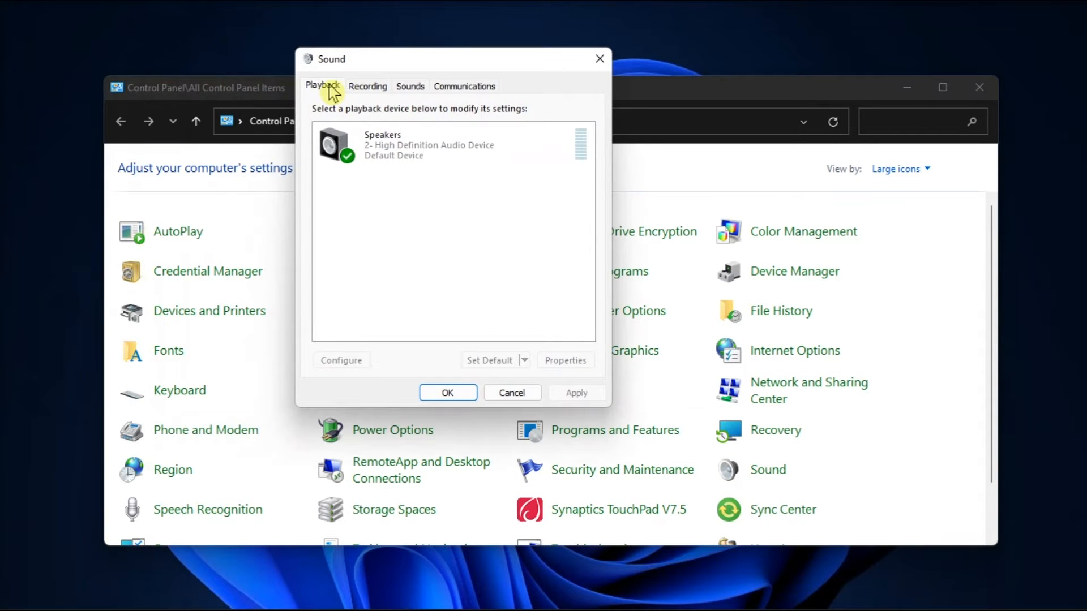
{"action": "left_click", "coordinate": [419, 145]}
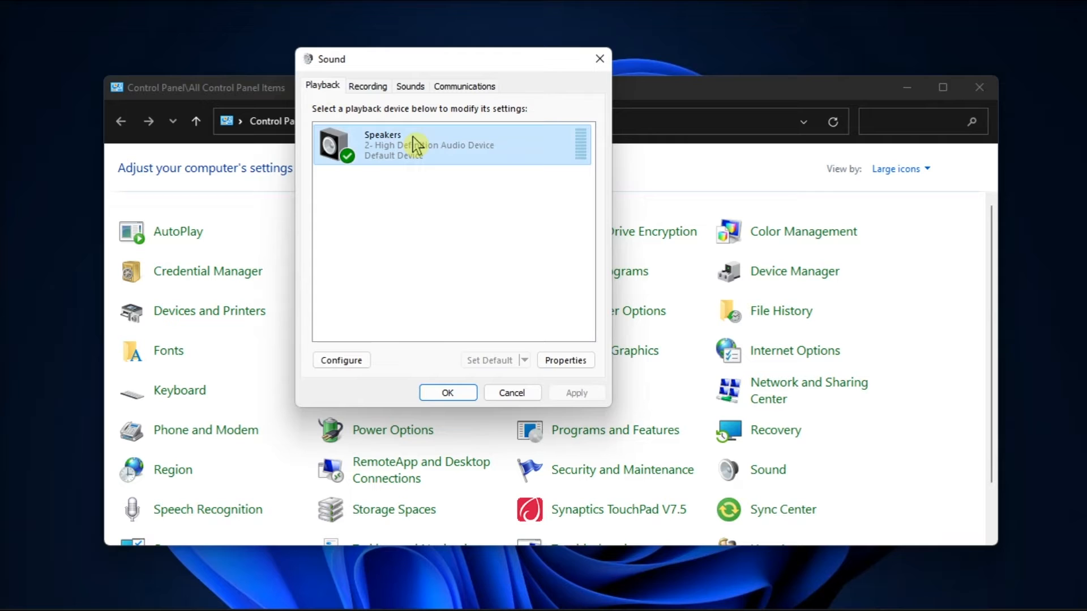
{"action": "right_click", "coordinate": [417, 145]}
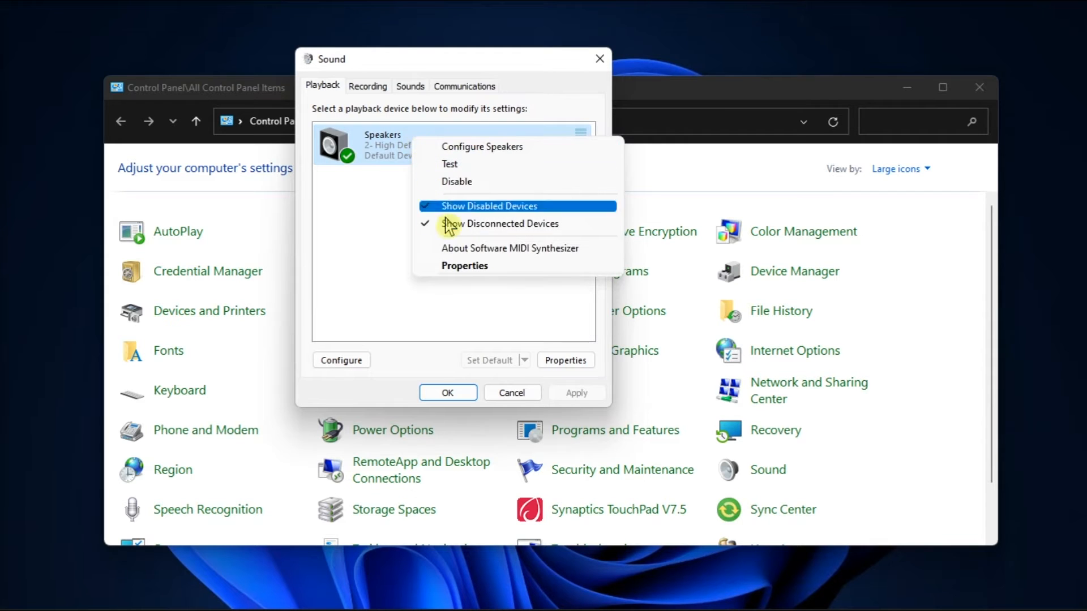
{"action": "left_click", "coordinate": [464, 265]}
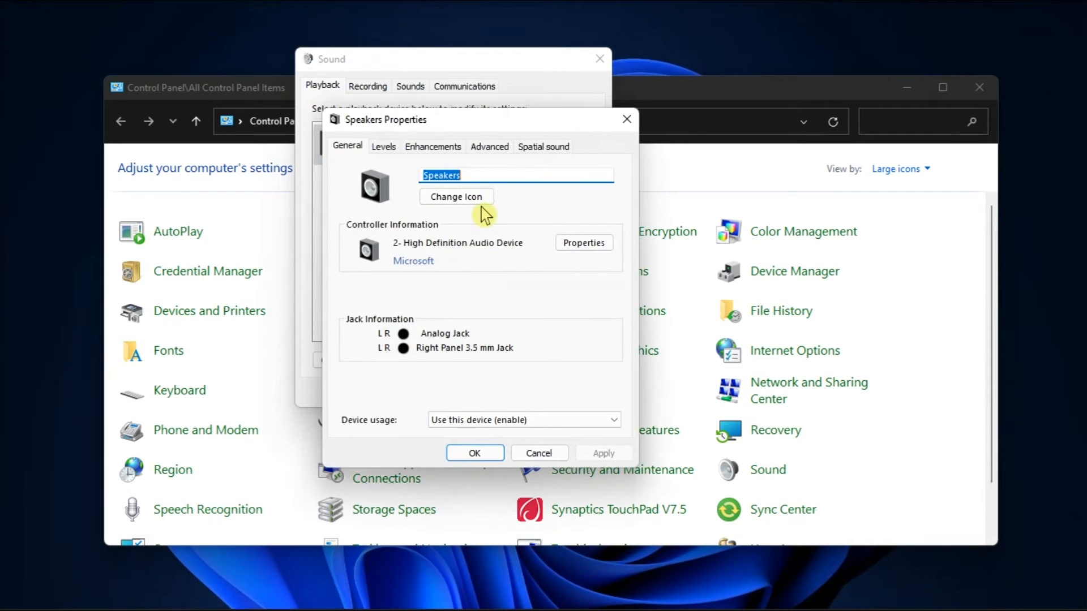
Enable both Exclusive Mode options on the Speakers' Advanced settings and confirm with OK.
{"action": "left_click", "coordinate": [489, 146]}
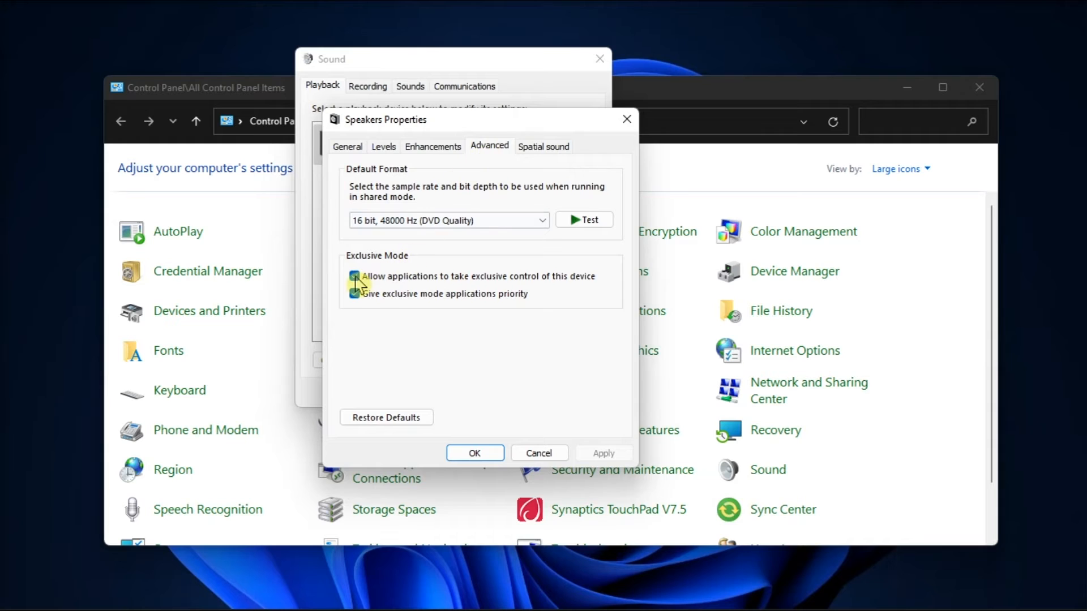
{"action": "left_click", "coordinate": [353, 275]}
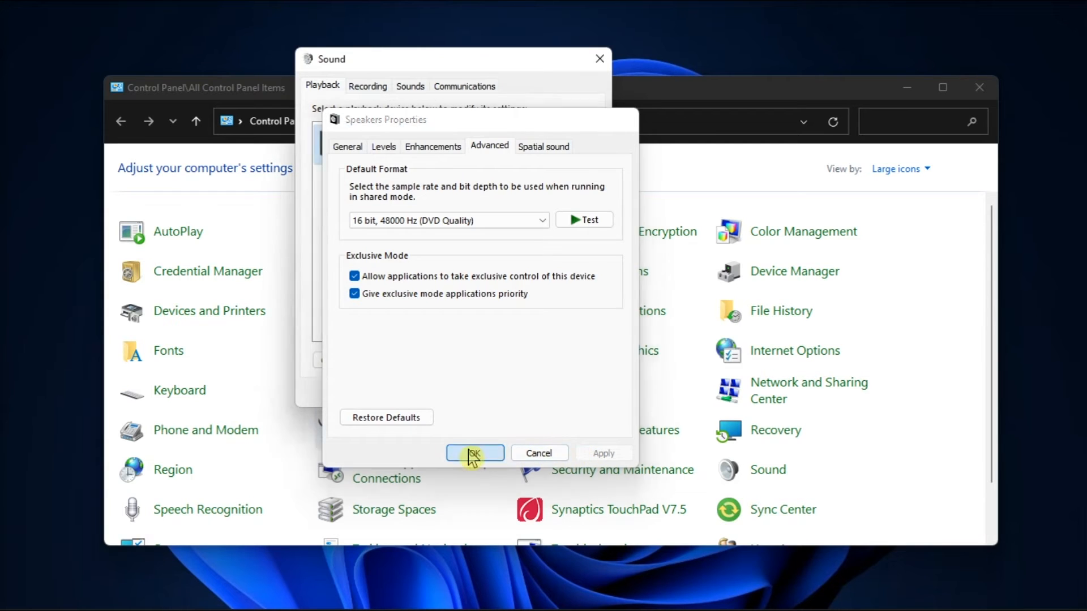
{"action": "left_click", "coordinate": [475, 453]}
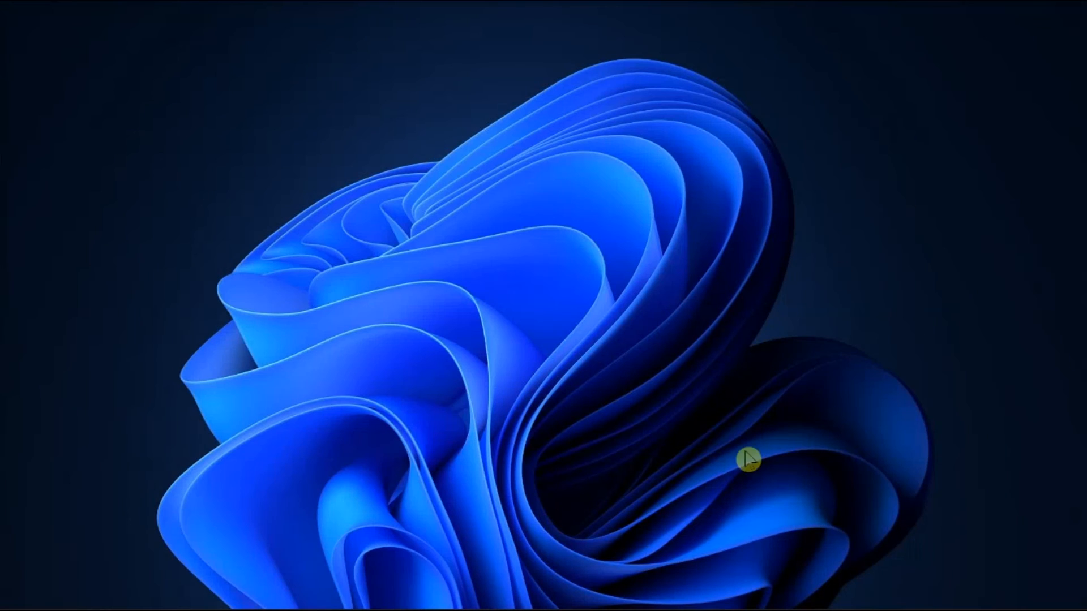
Show the Audio inputs and outputs entries in Device Manager's hardware list.
{"action": "left_click", "coordinate": [647, 593]}
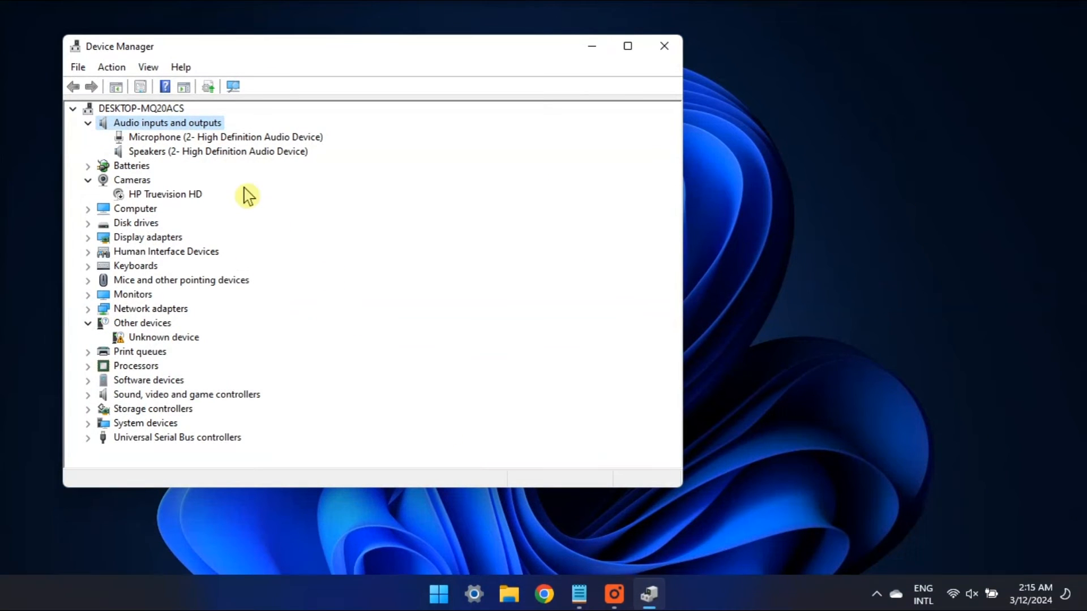
{"action": "right_click", "coordinate": [189, 152]}
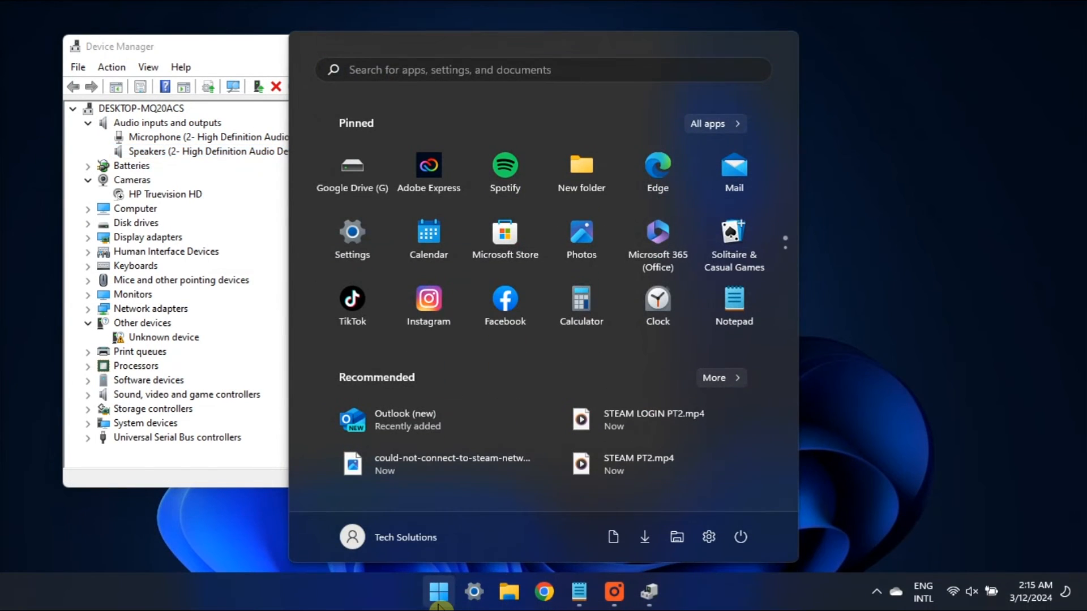
Launch System Configuration from Start search and show its Boot settings.
{"action": "type", "text": "System Configuration"}
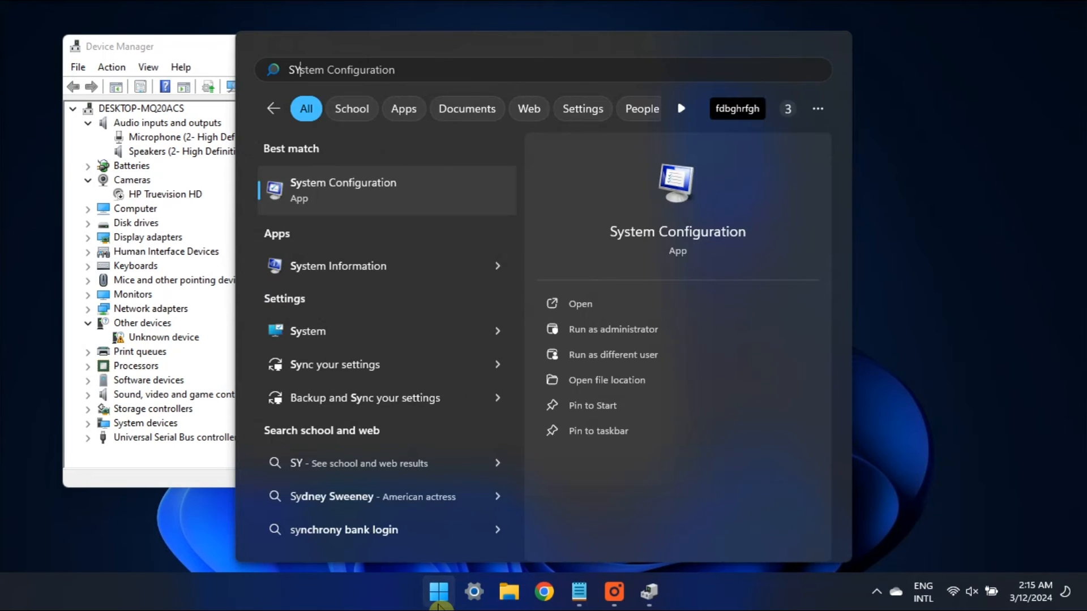
{"action": "left_click", "coordinate": [341, 190]}
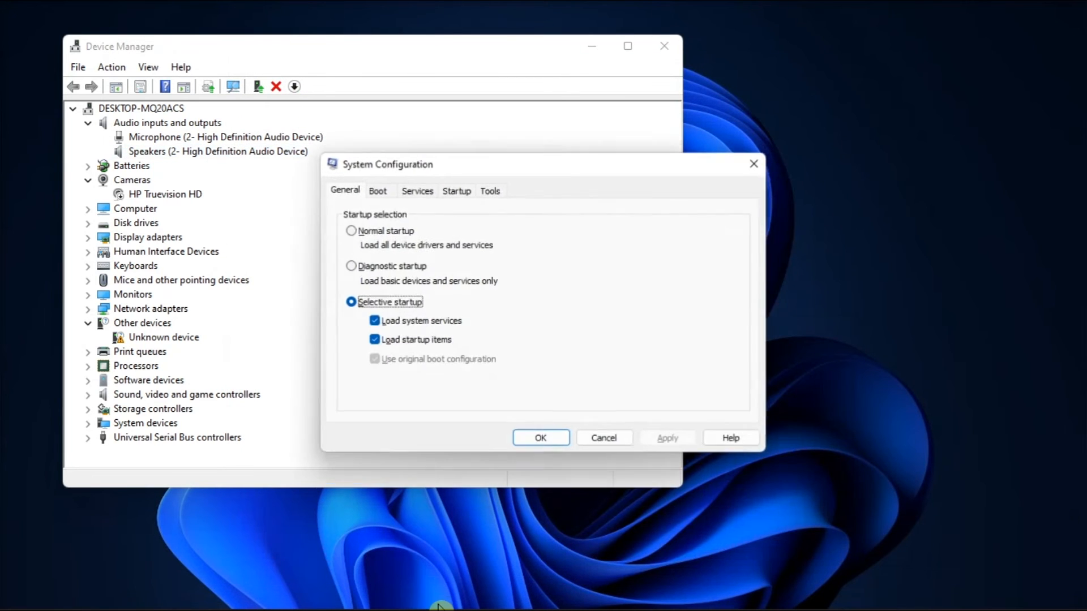
{"action": "left_click", "coordinate": [378, 190]}
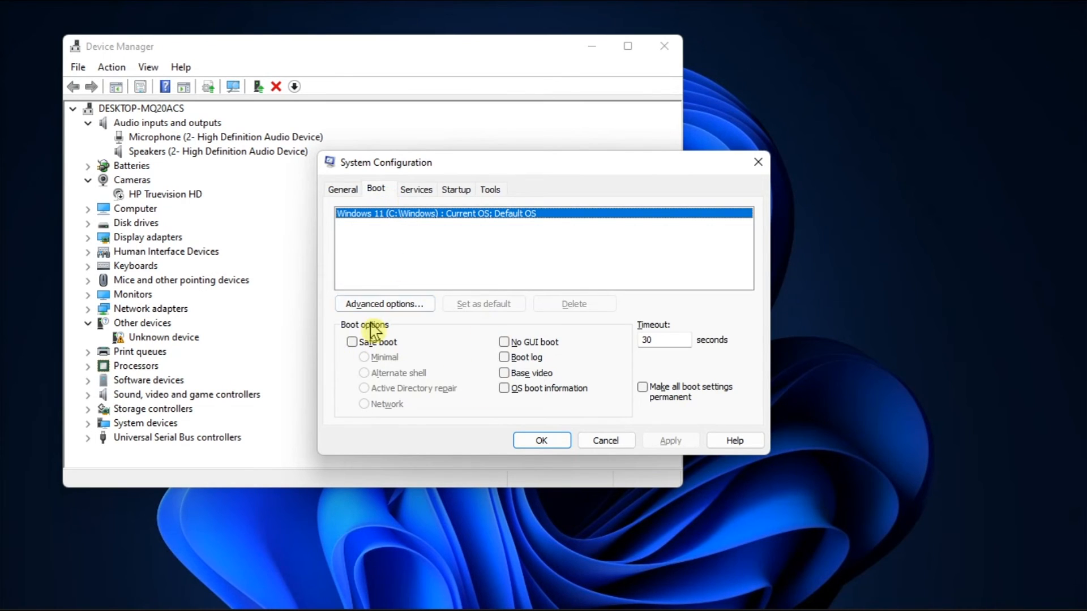
{"action": "mouse_move", "coordinate": [705, 378]}
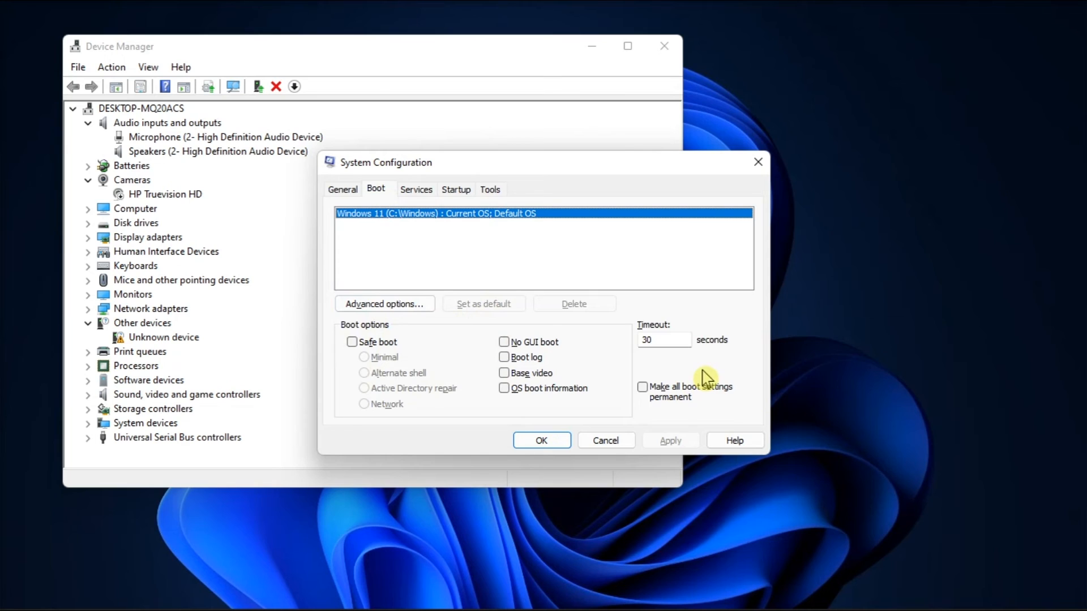